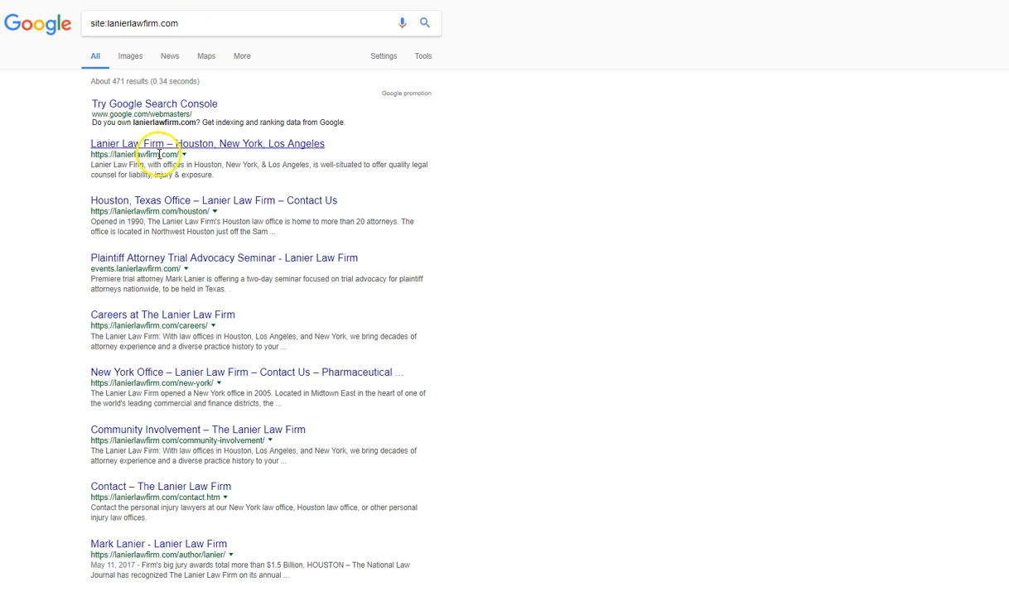
# Move to page 2 of the site:lanierlawfirm.com Google results and scan them.
pyautogui.scroll(-3)
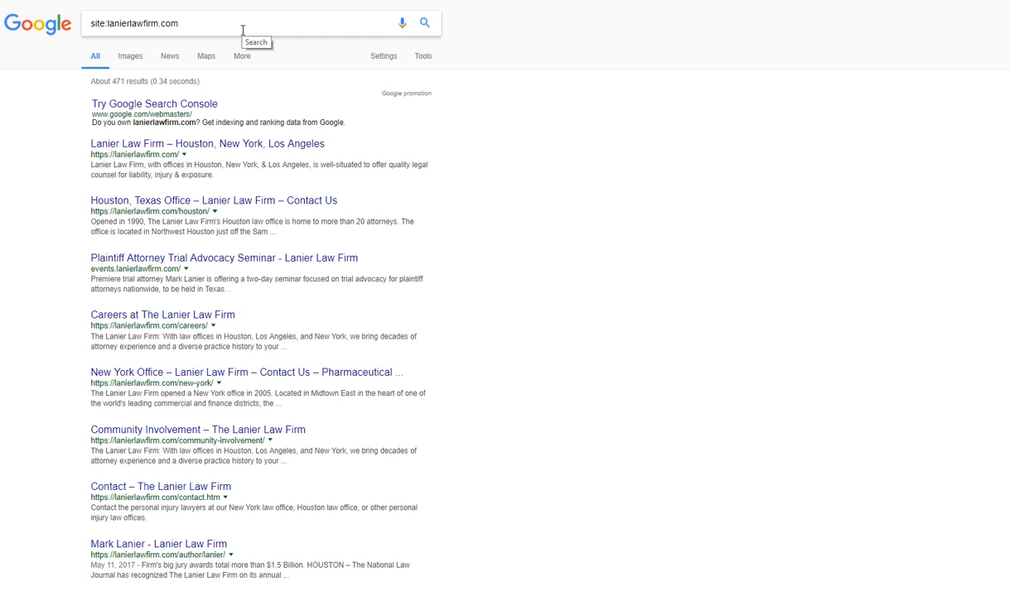
pyautogui.moveTo(230, 152)
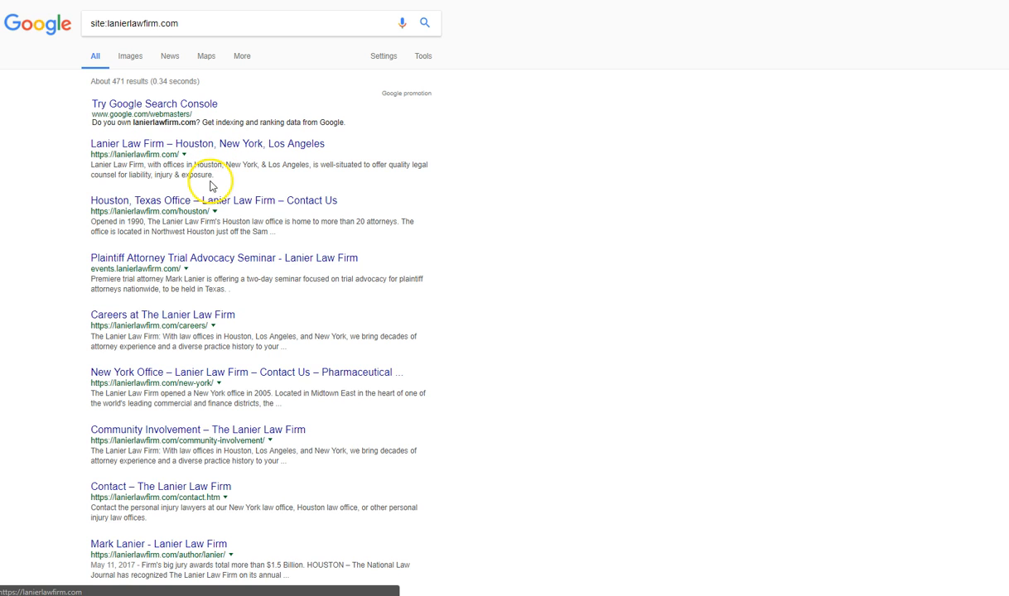
pyautogui.moveTo(136, 268)
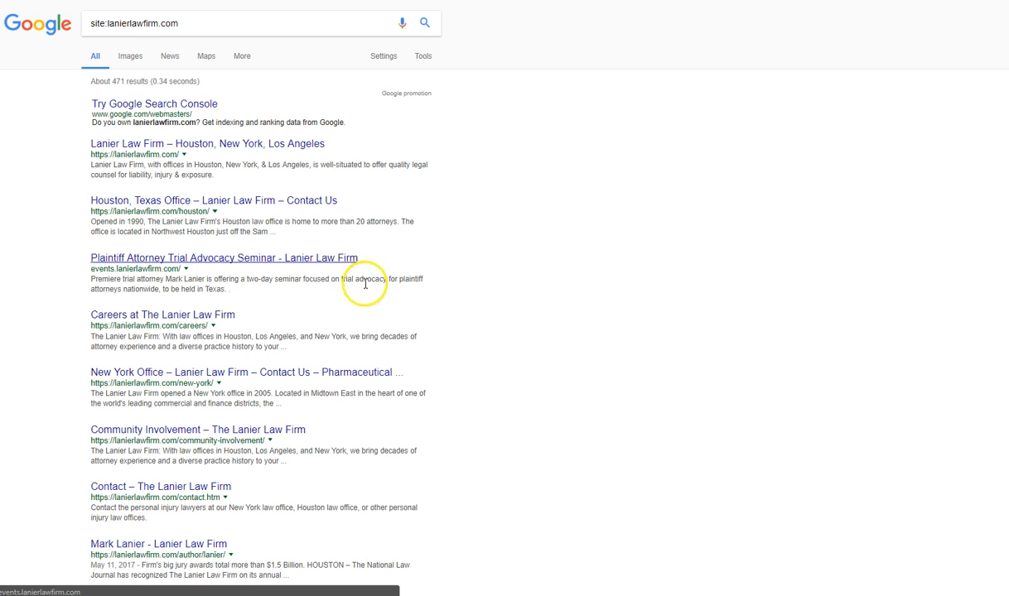
pyautogui.moveTo(353, 305)
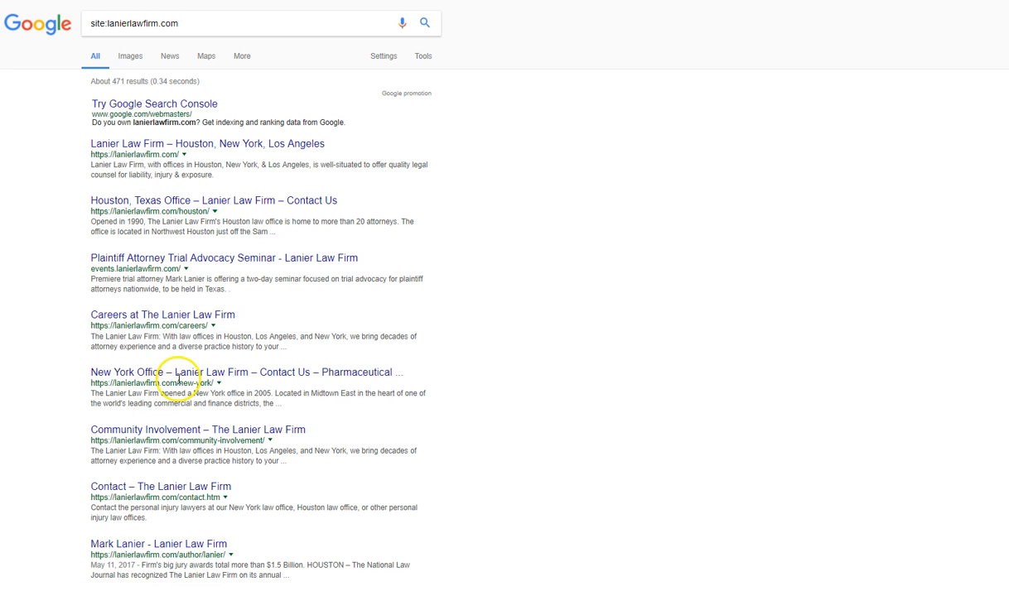
pyautogui.scroll(-3)
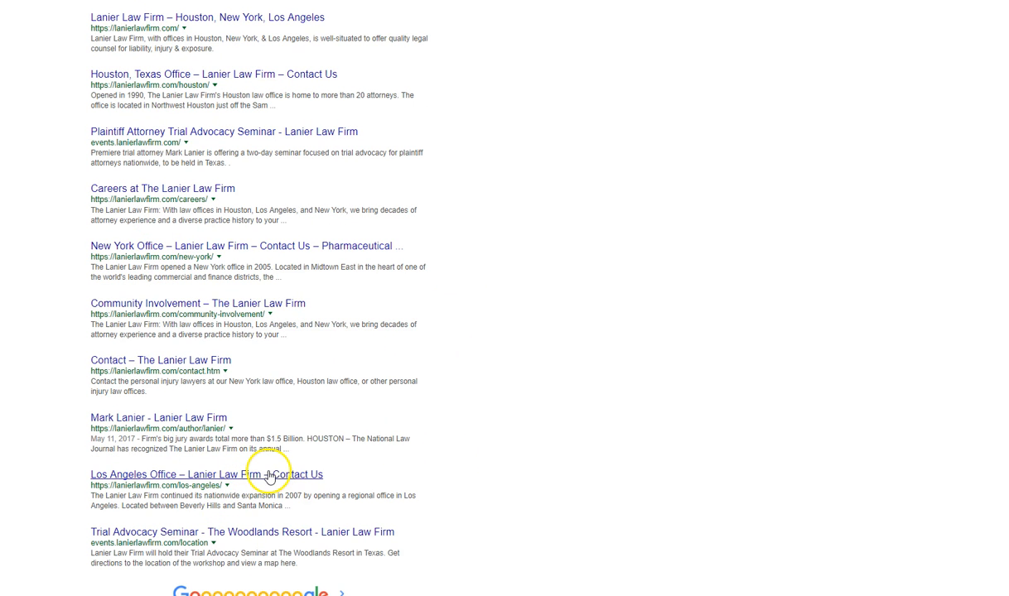
pyautogui.scroll(-3)
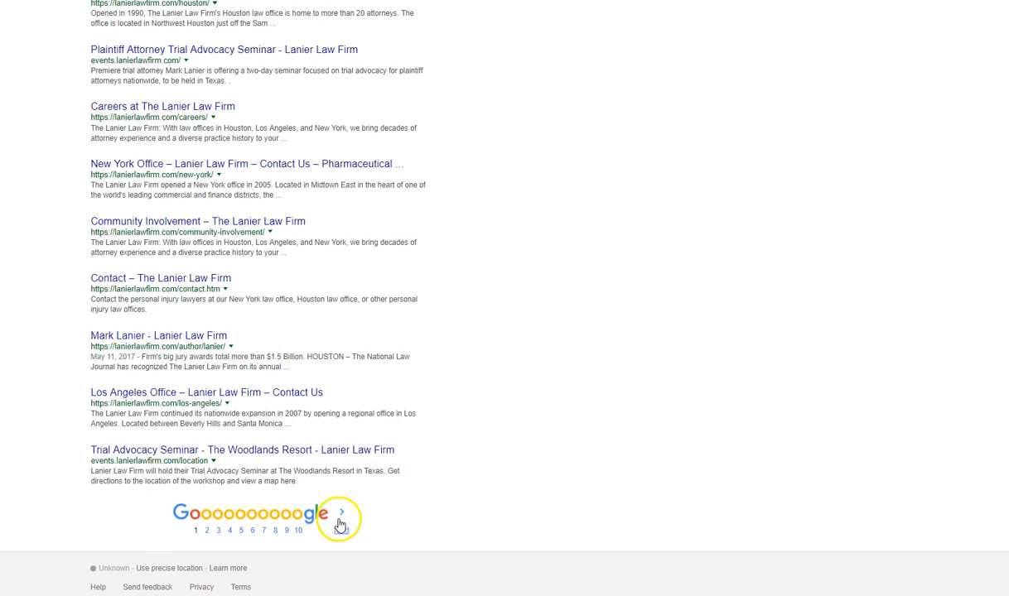
pyautogui.click(341, 514)
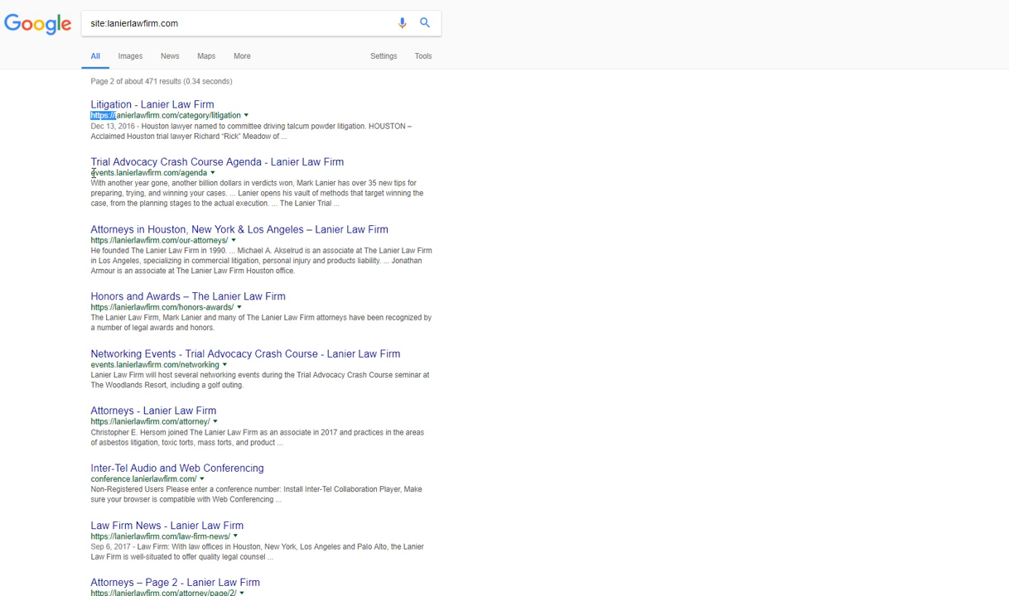
pyautogui.scroll(-3)
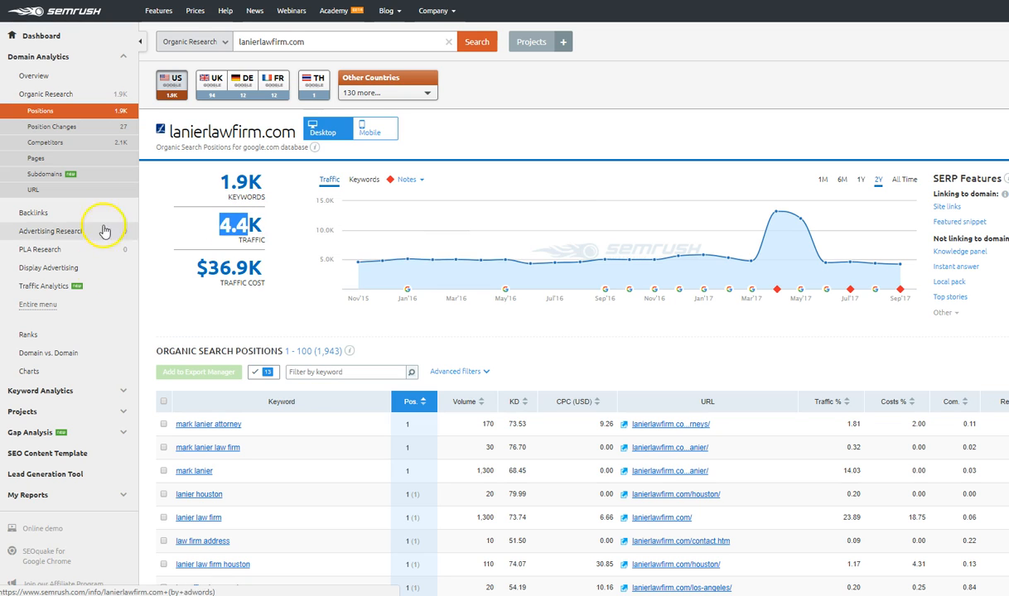
pyautogui.moveTo(188, 271)
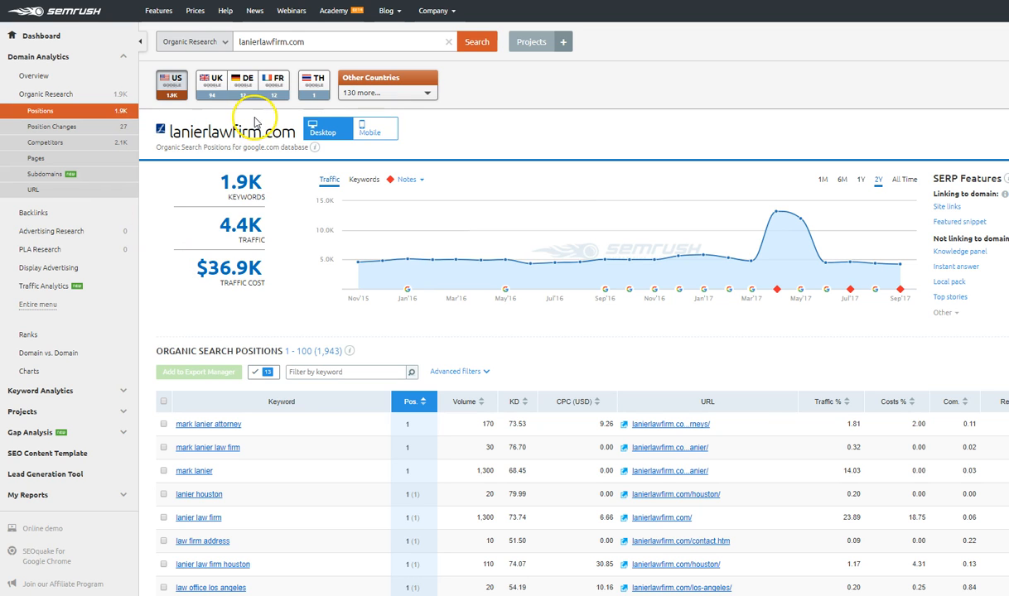
pyautogui.moveTo(381, 264)
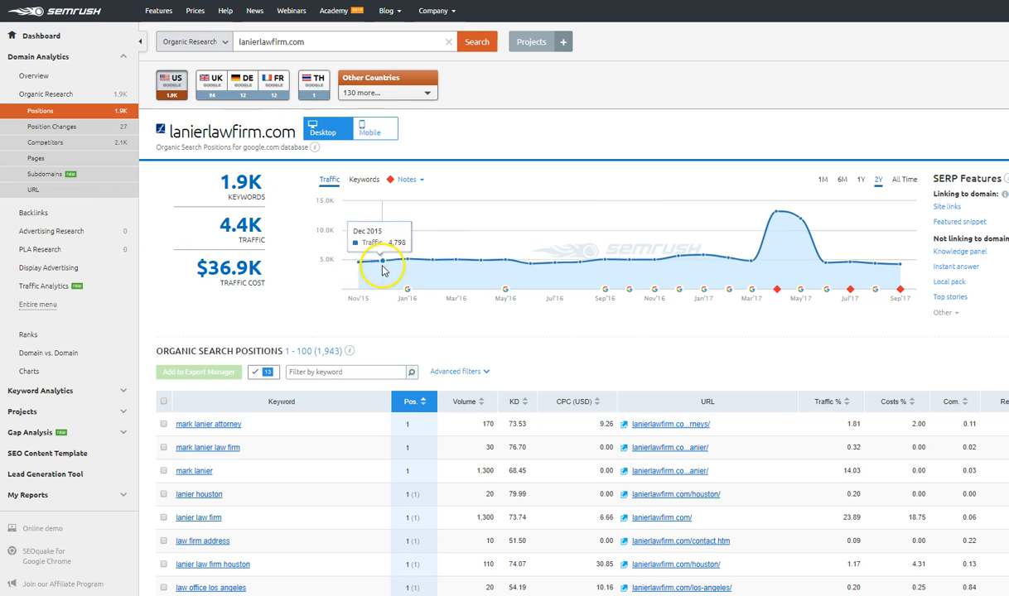
pyautogui.moveTo(354, 269)
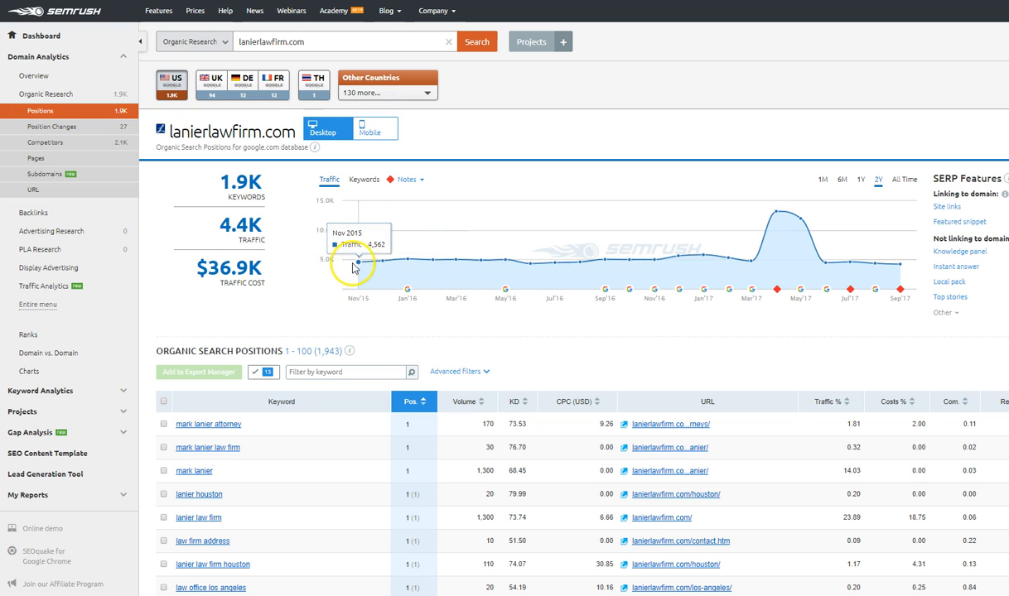
pyautogui.moveTo(444, 263)
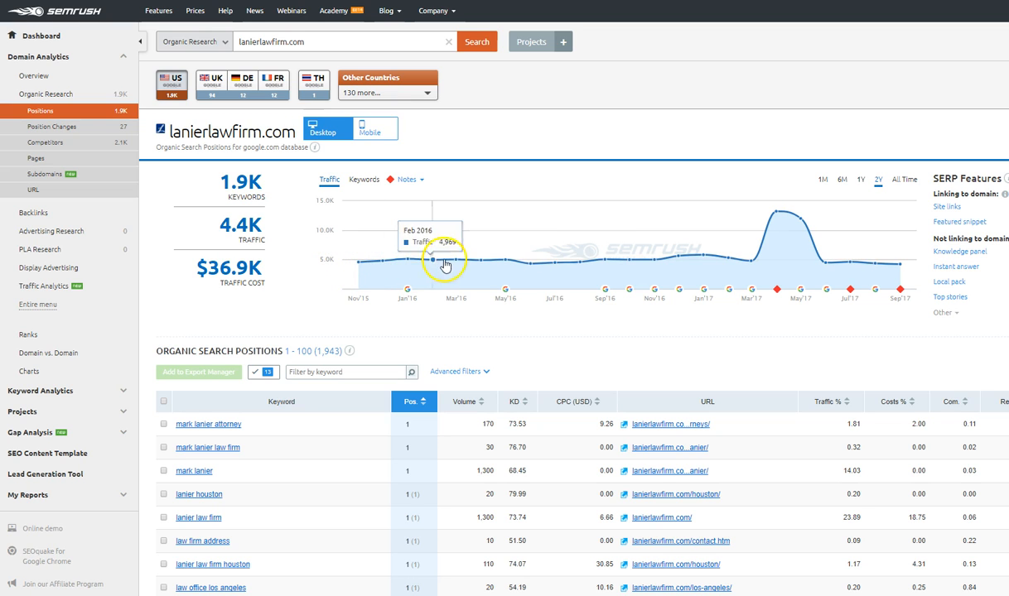
pyautogui.moveTo(717, 256)
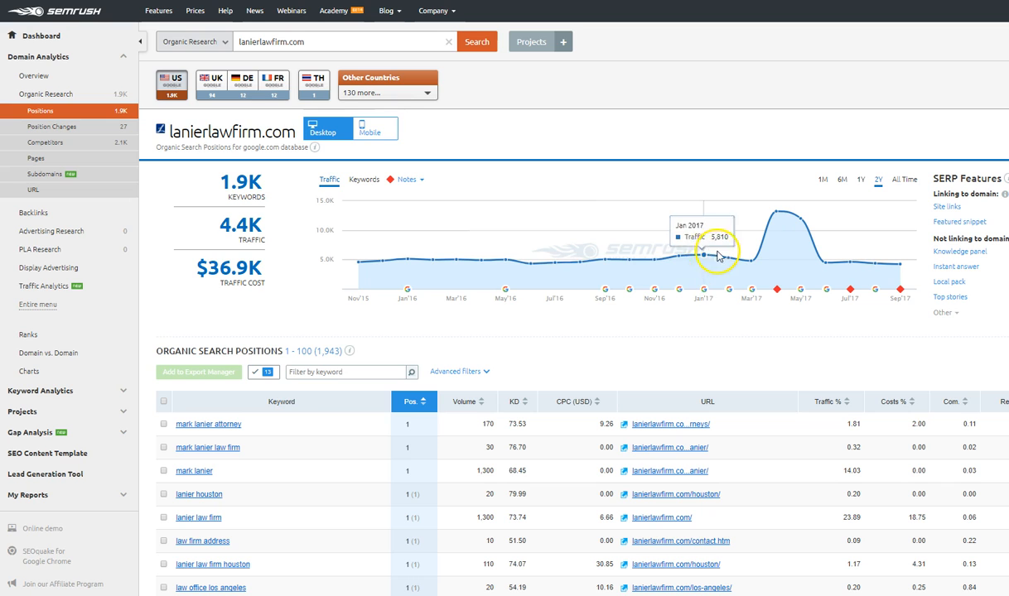
pyautogui.moveTo(580, 249)
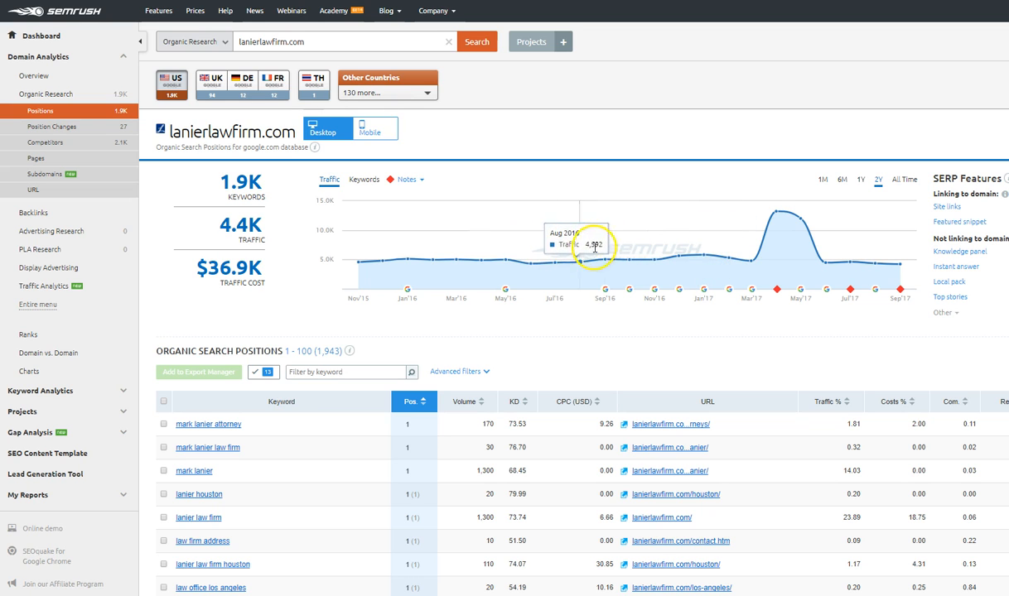
pyautogui.moveTo(702, 252)
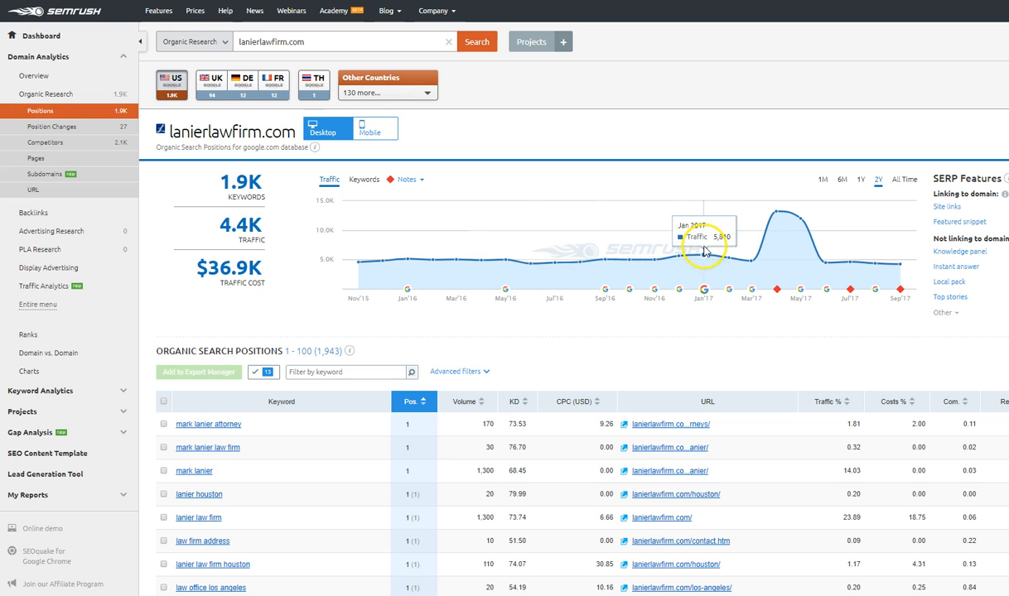
pyautogui.moveTo(776, 209)
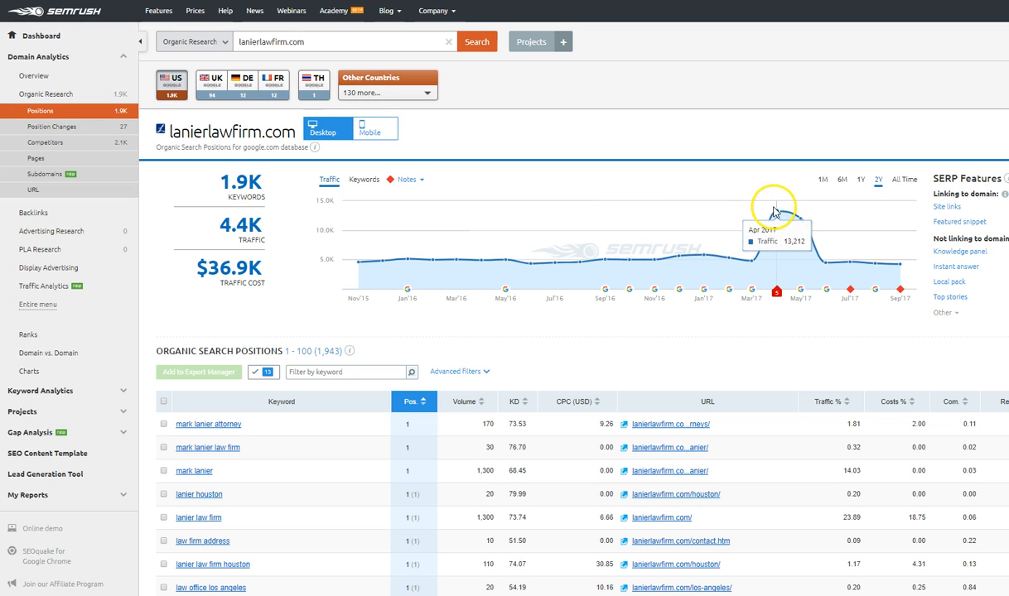
pyautogui.moveTo(828, 262)
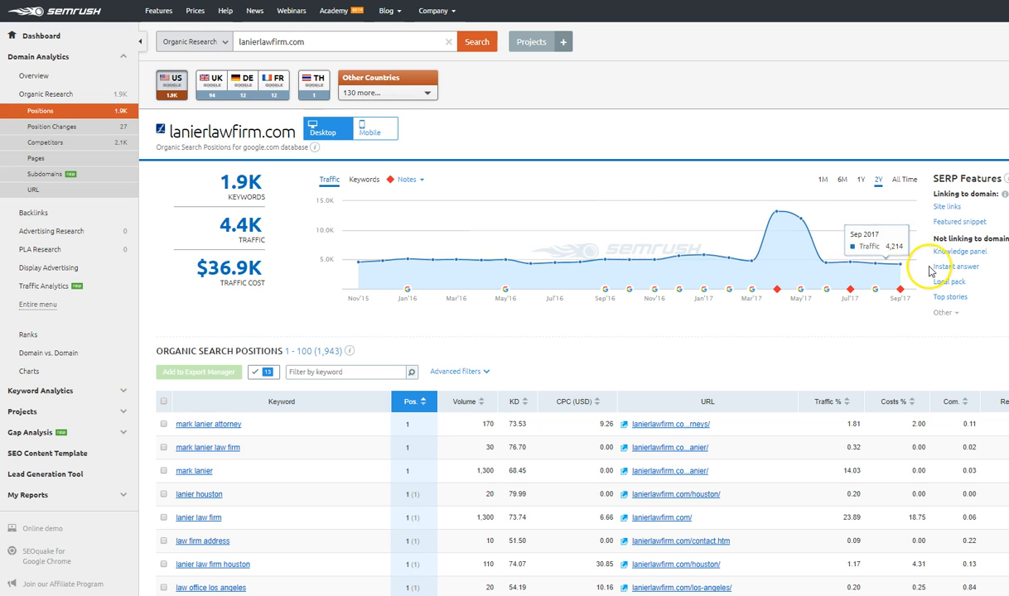
pyautogui.moveTo(358, 16)
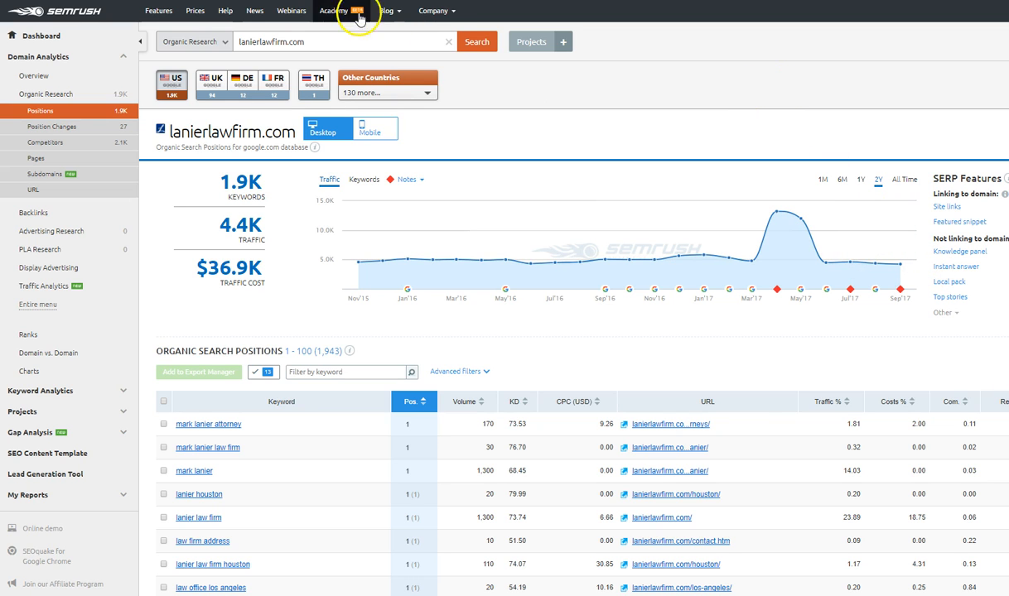
# Review lanierlawfirm.com's organic competitors, then choose martindale.com for its positions report.
pyautogui.click(44, 142)
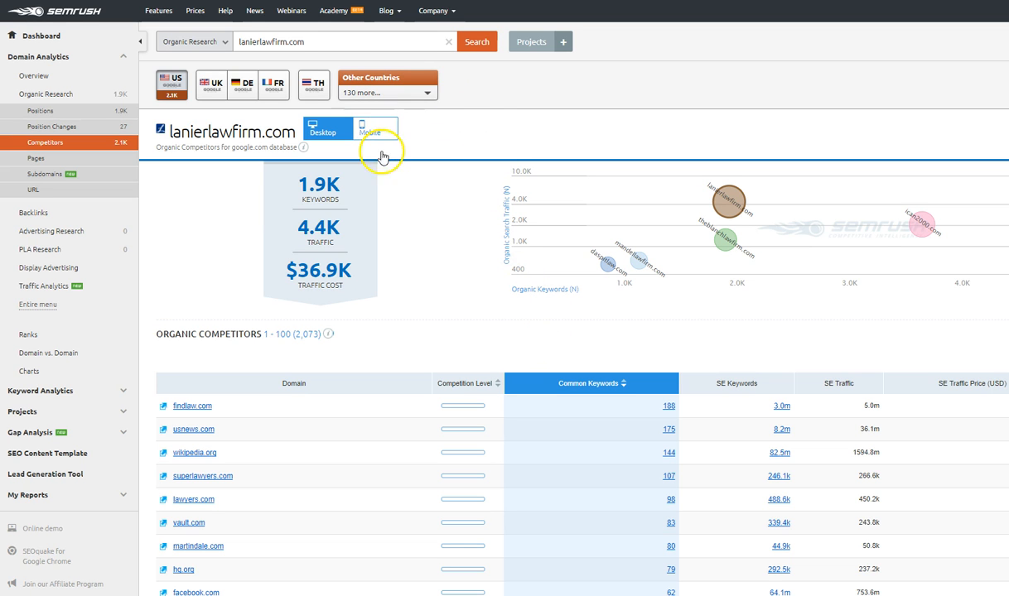
pyautogui.scroll(-3)
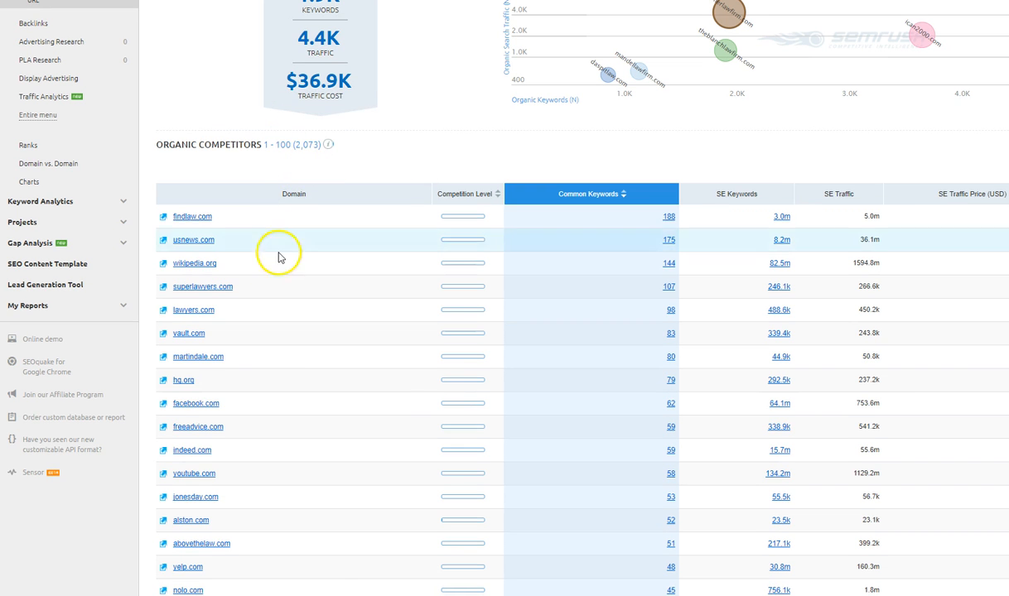
pyautogui.scroll(3)
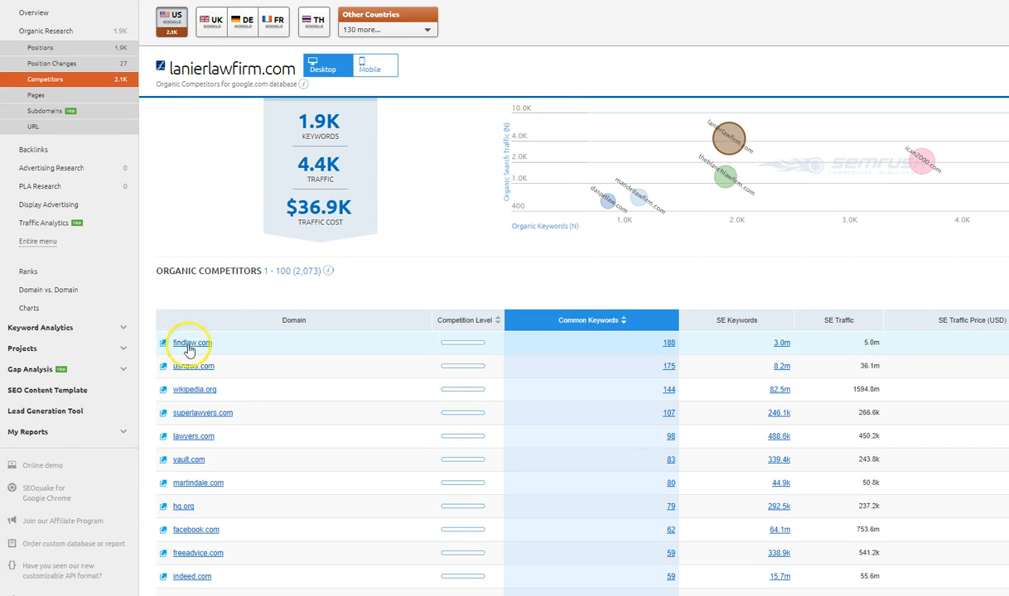
pyautogui.moveTo(202, 413)
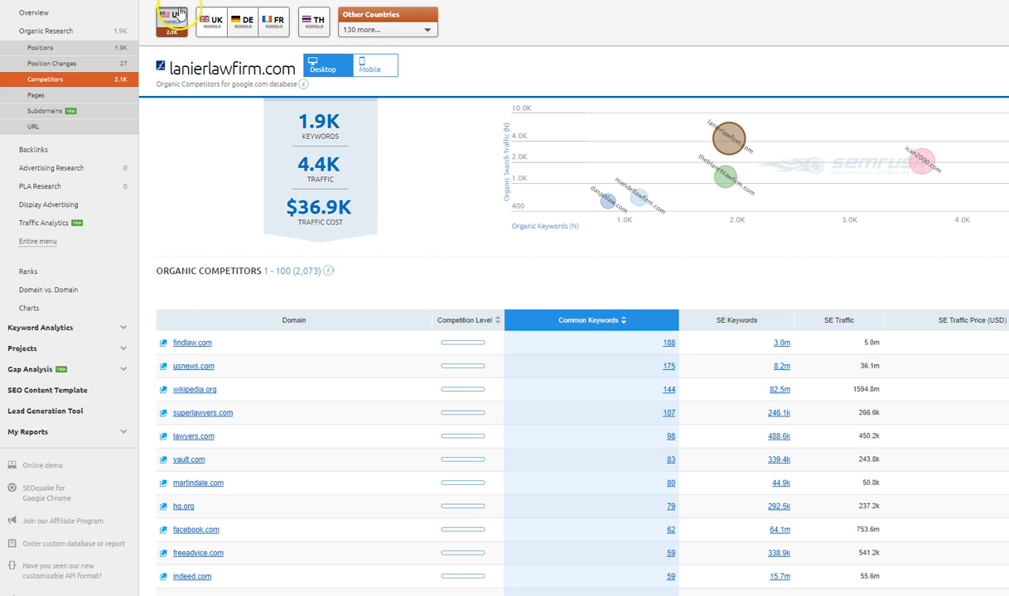
pyautogui.click(171, 20)
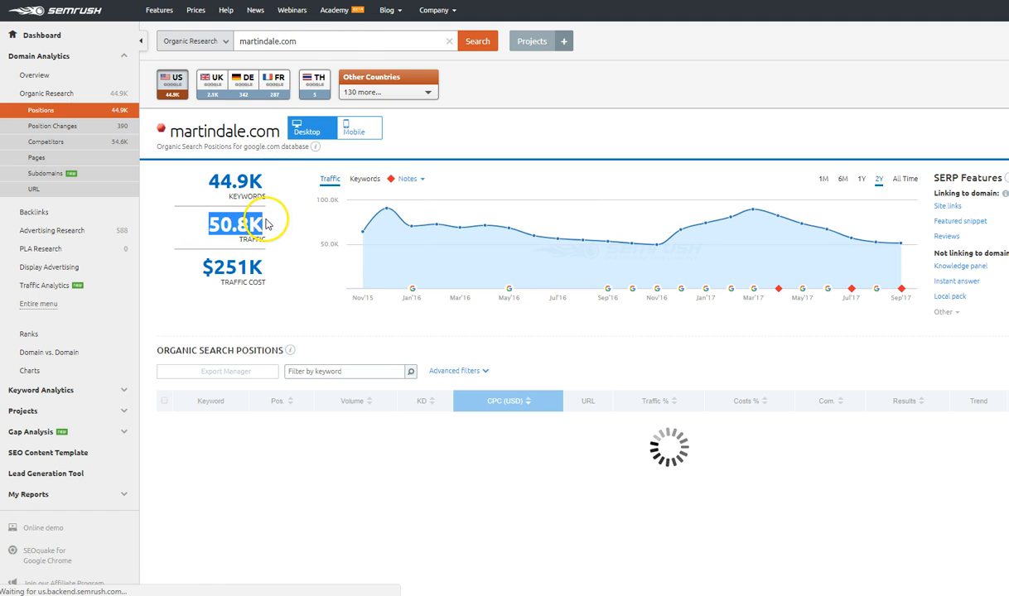
pyautogui.moveTo(202, 269)
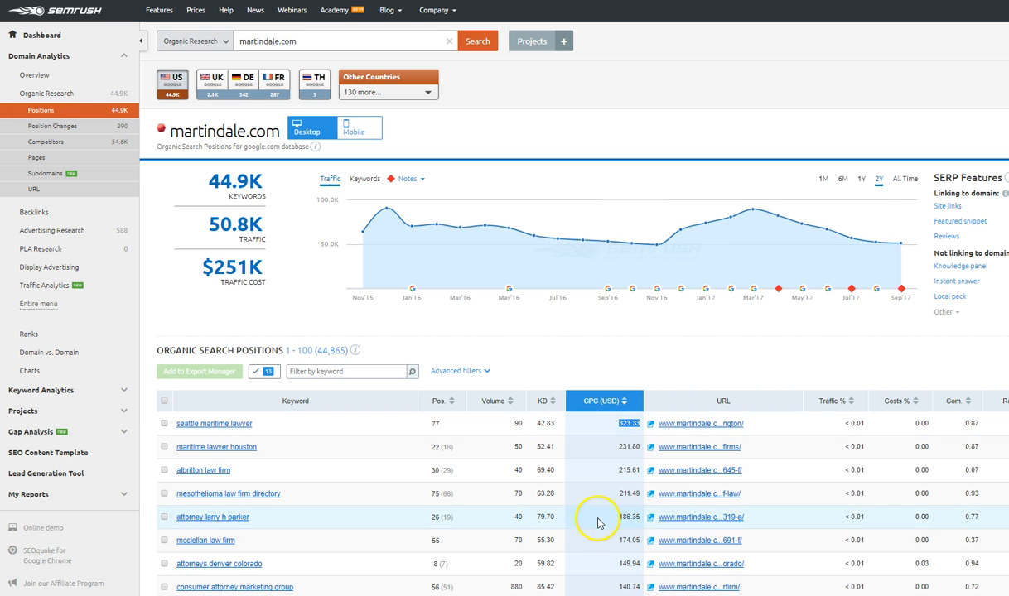
# Scroll martindale.com's positions table of 44,865 keywords ordered by CPC.
pyautogui.scroll(-3)
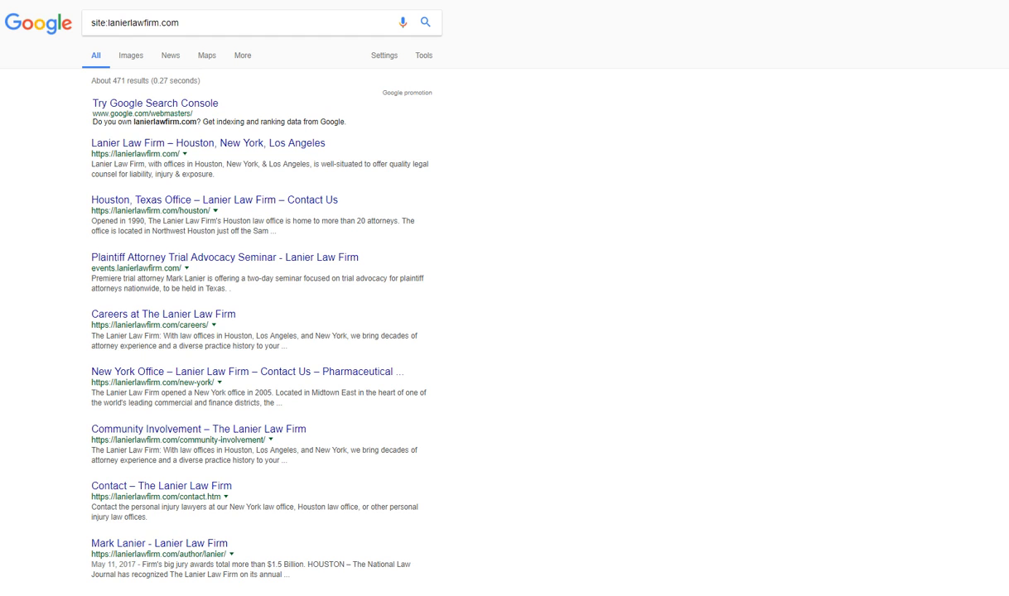
# Bring up lanierlawfirm.com's indexed pages, leading into its Majestic backlink summary.
pyautogui.click(207, 142)
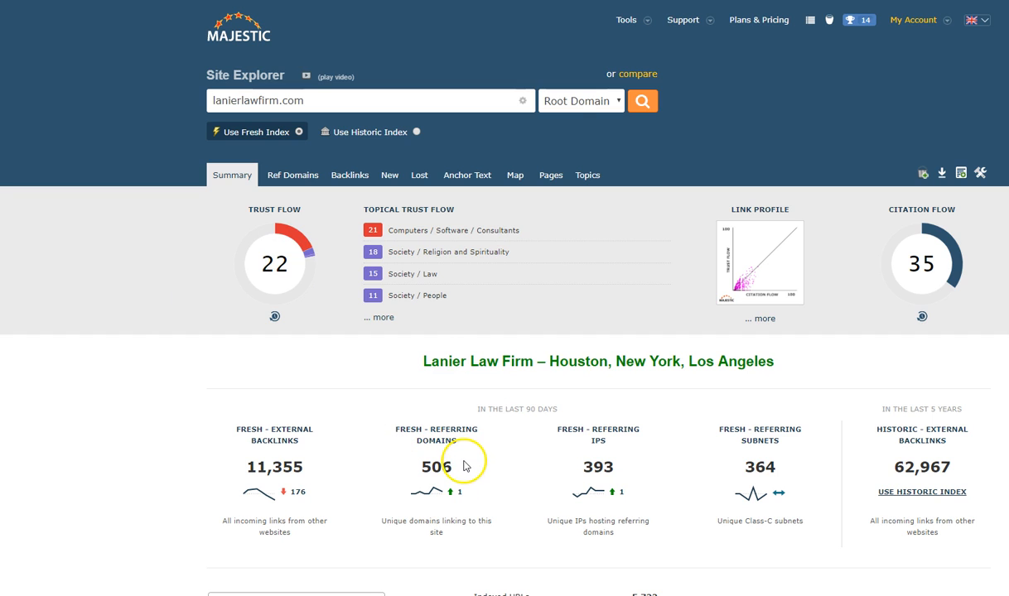
# Highlight the 506 referring domains figure, then enter martindale.com for comparison.
pyautogui.doubleClick(436, 467)
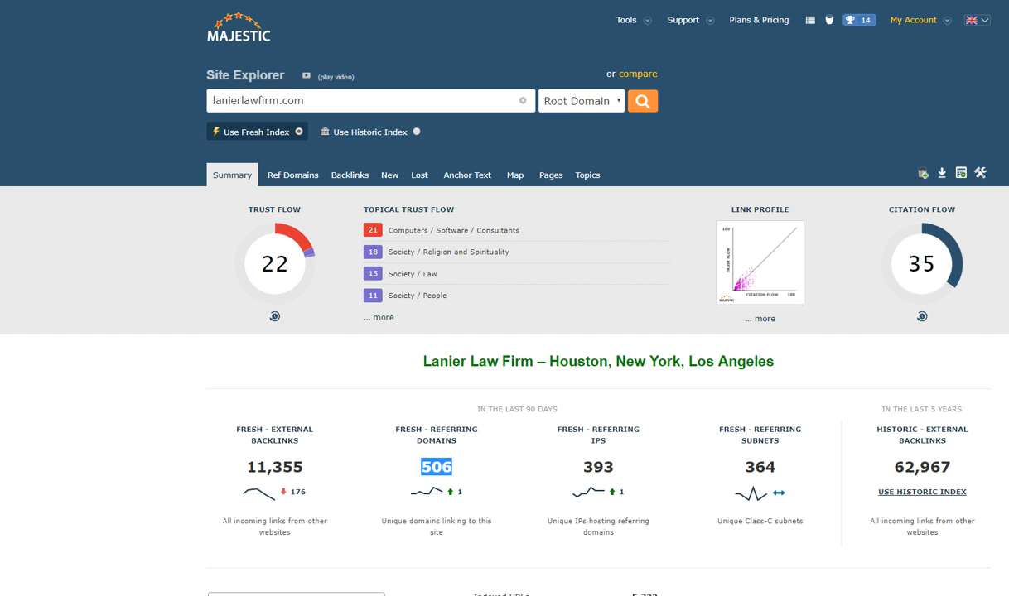
pyautogui.write('martindale.com')
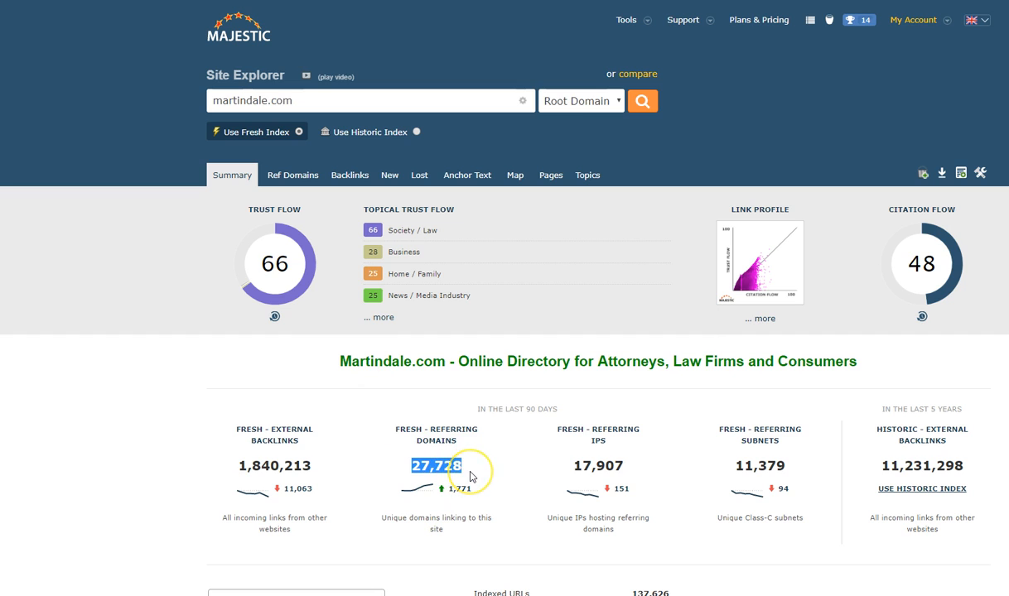
pyautogui.moveTo(522, 403)
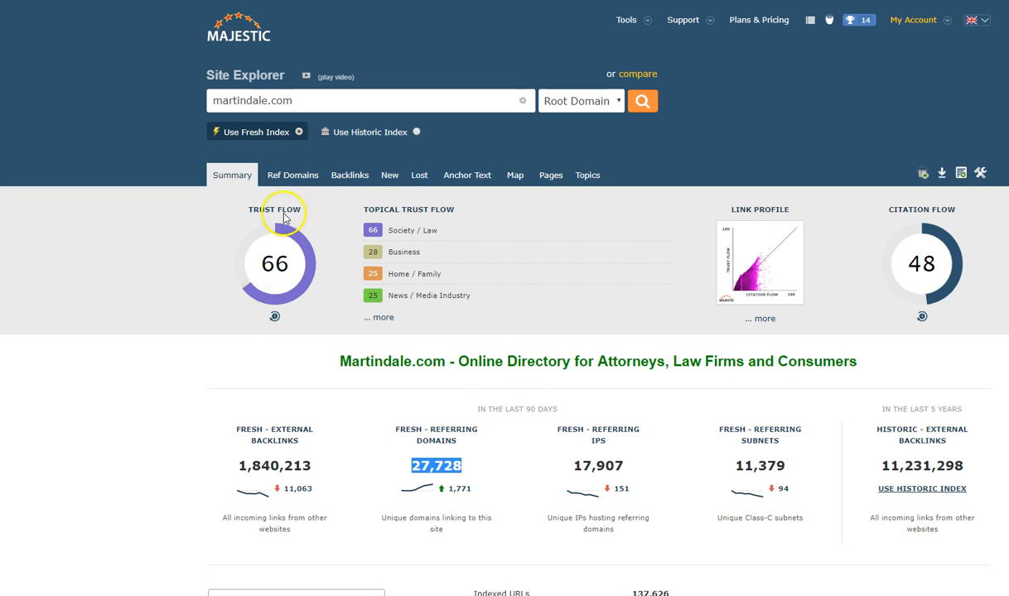
pyautogui.moveTo(297, 275)
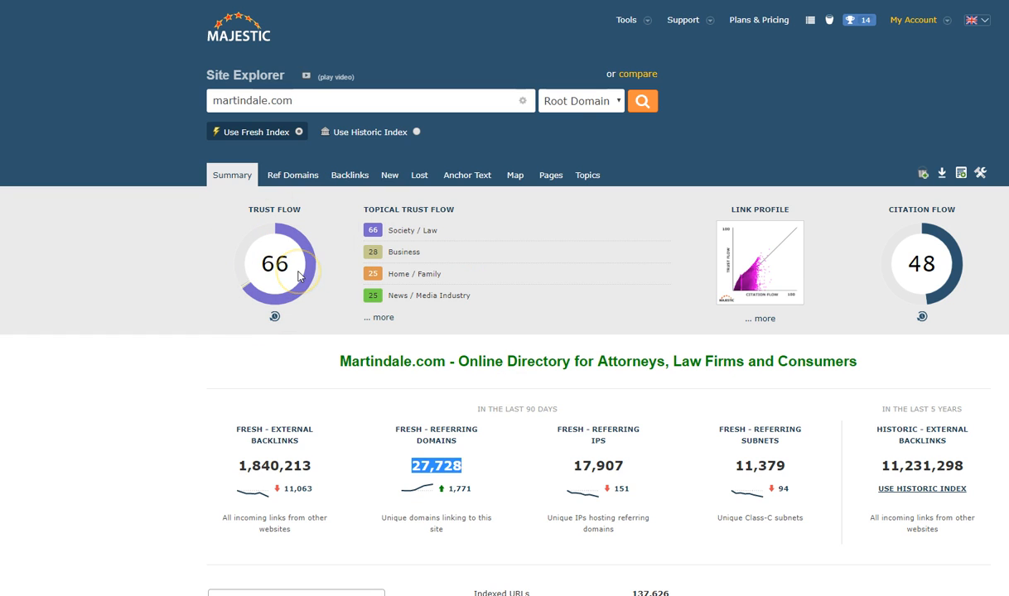
pyautogui.moveTo(246, 315)
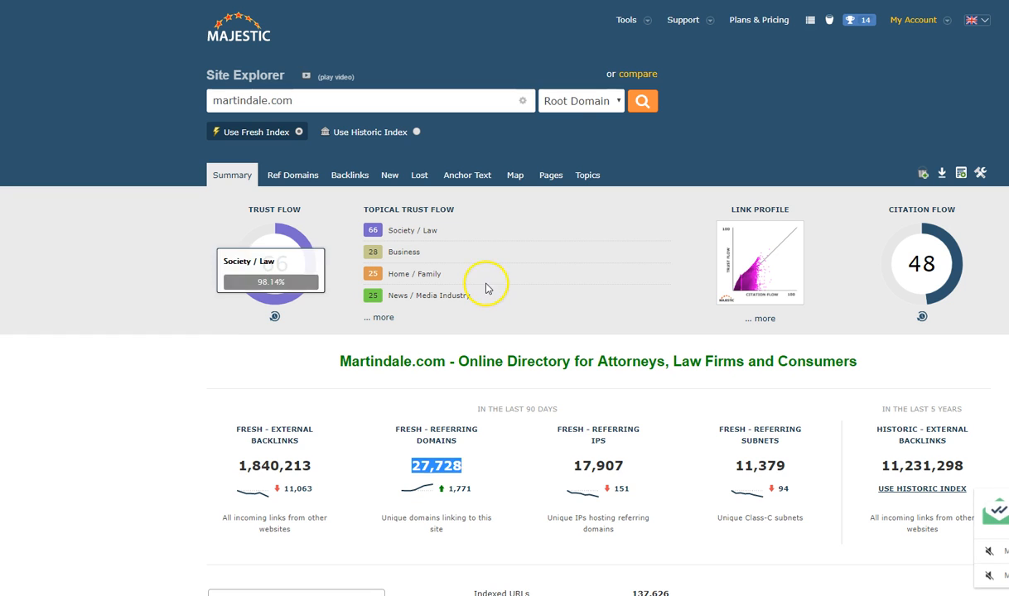
# Run Majestic Site Explorer on martindale.com to see Trust Flow 66 and 27,728 referring domains.
pyautogui.click(641, 101)
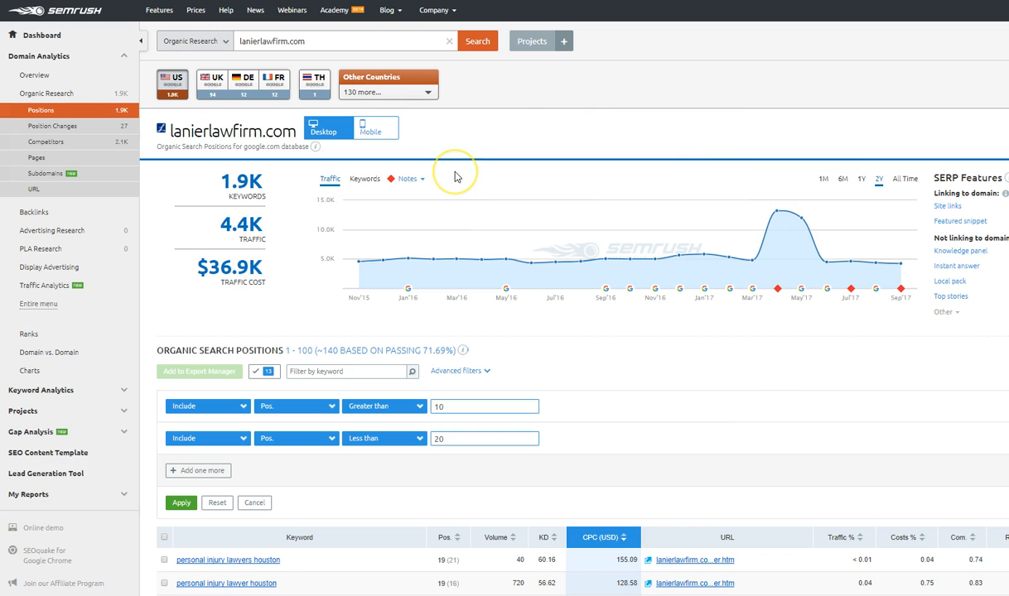
pyautogui.moveTo(483, 361)
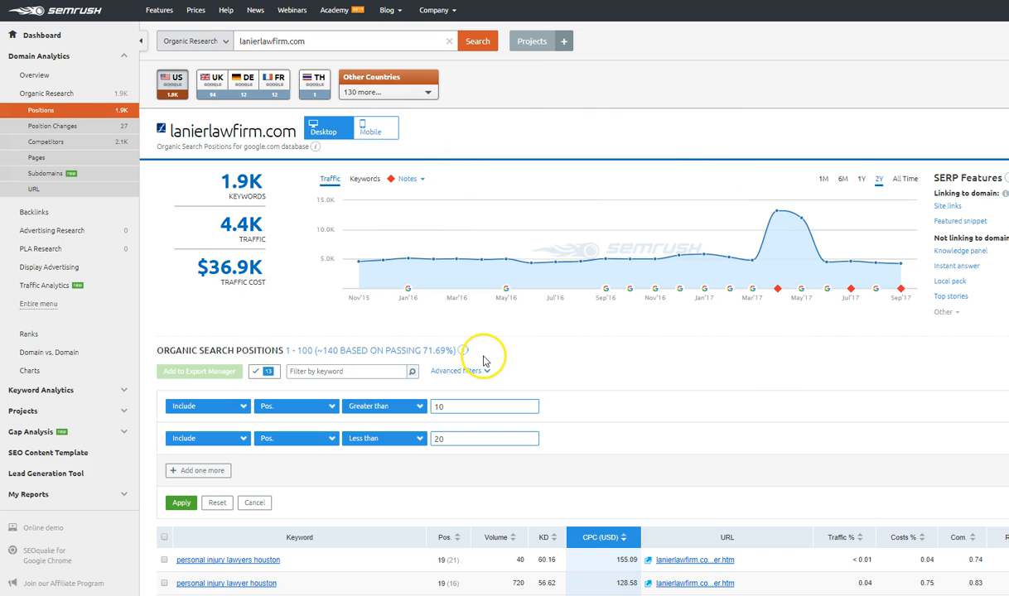
# Scan lanierlawfirm.com keywords in positions 11–19 ordered by CPC, led by 'personal injury lawyers houston'.
pyautogui.scroll(-3)
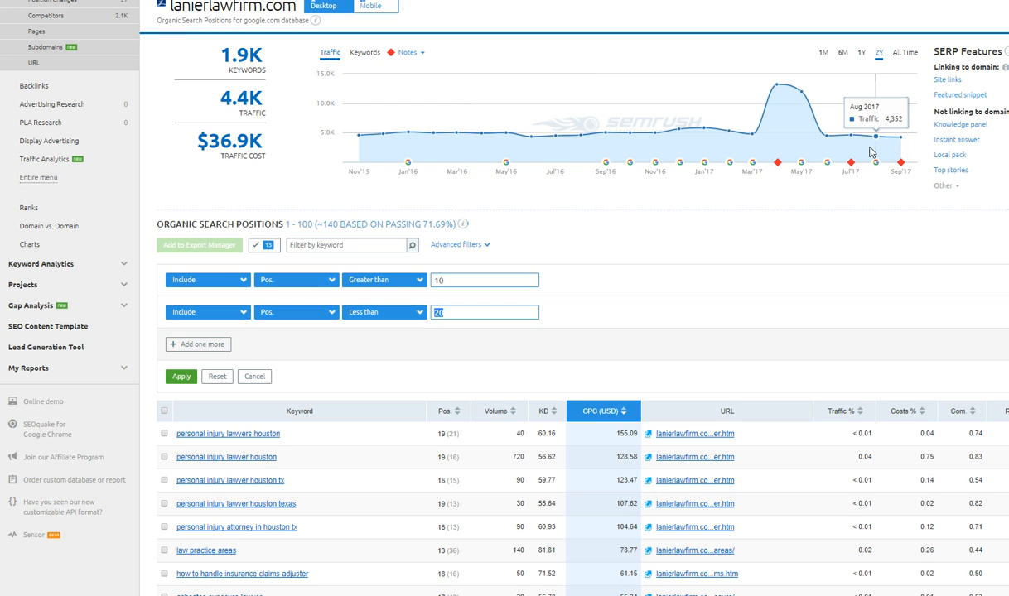
pyautogui.scroll(-3)
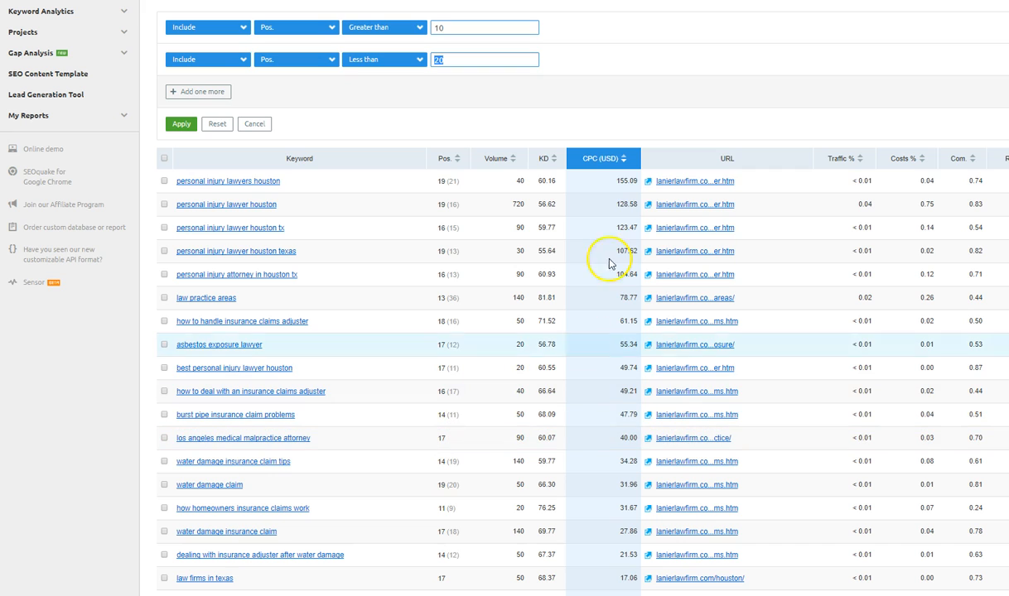
pyautogui.moveTo(616, 204)
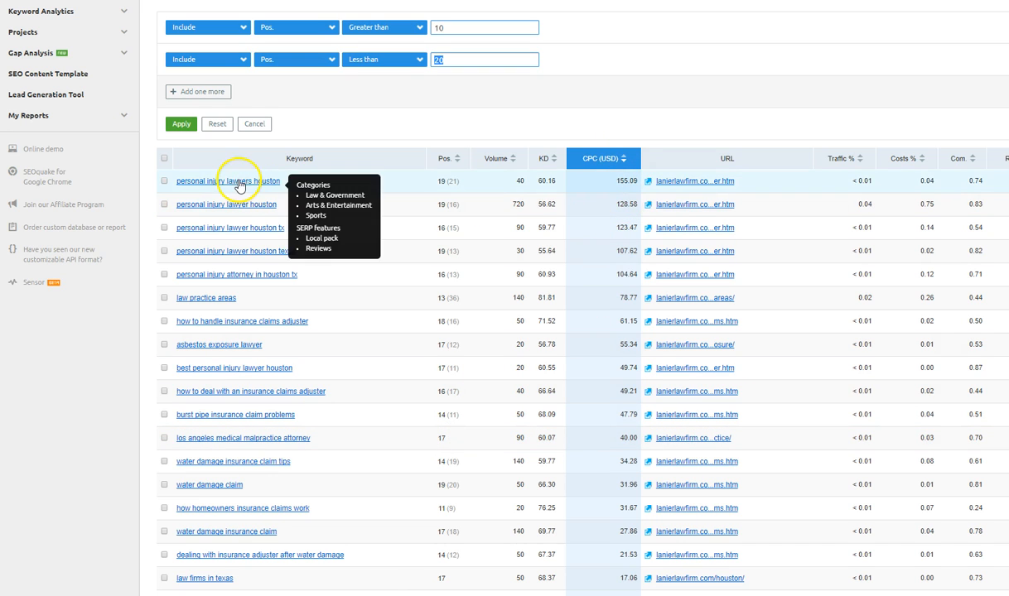
pyautogui.moveTo(451, 189)
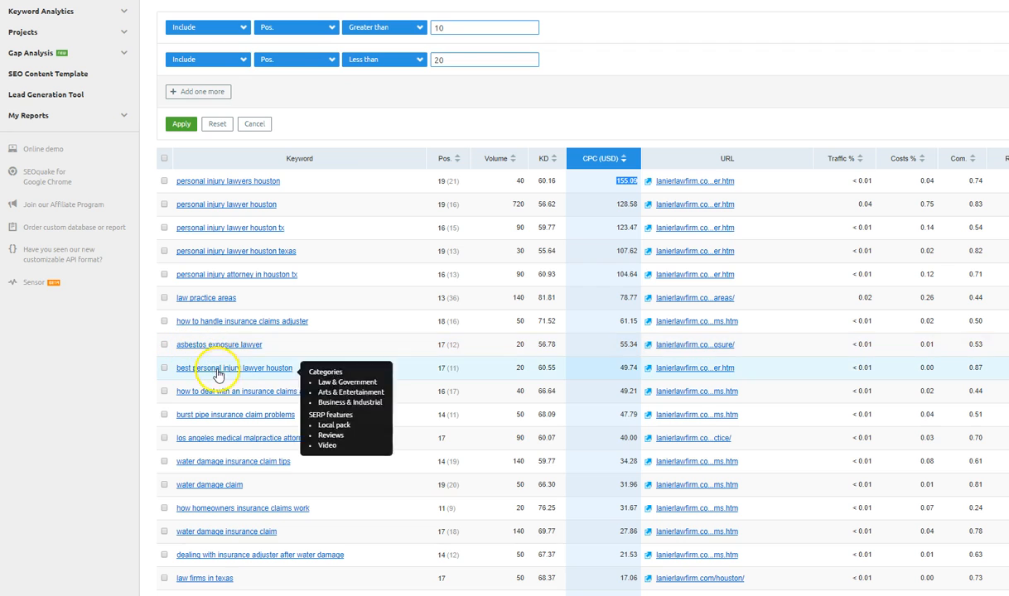
pyautogui.moveTo(450, 354)
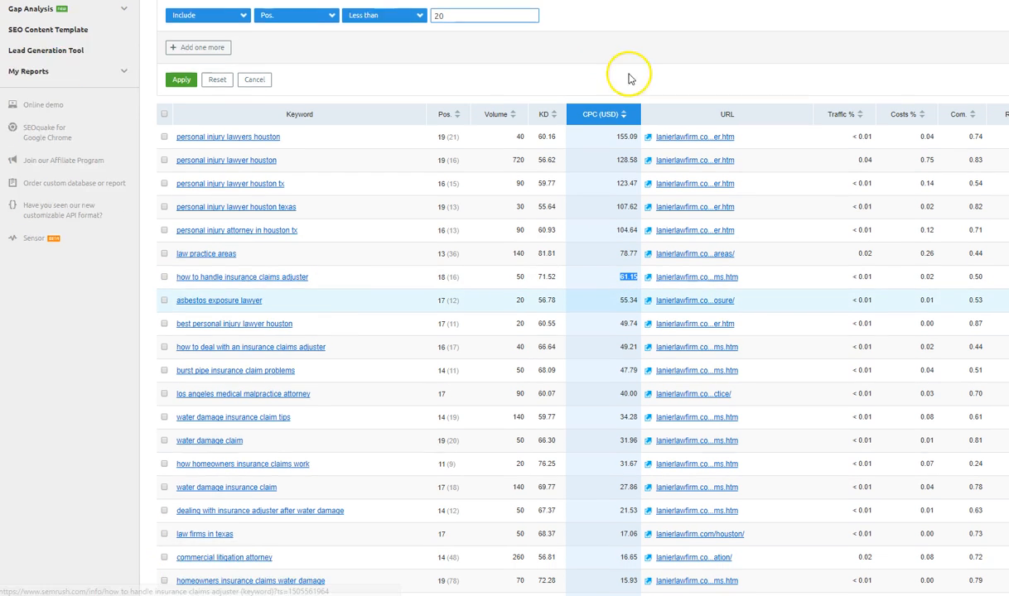
pyautogui.scroll(-3)
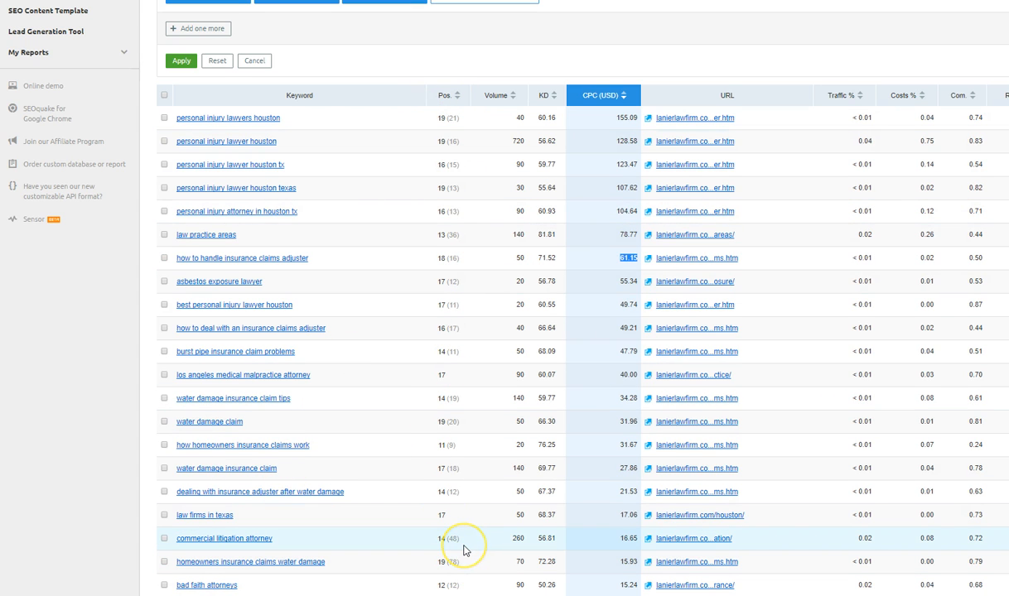
pyautogui.moveTo(464, 550)
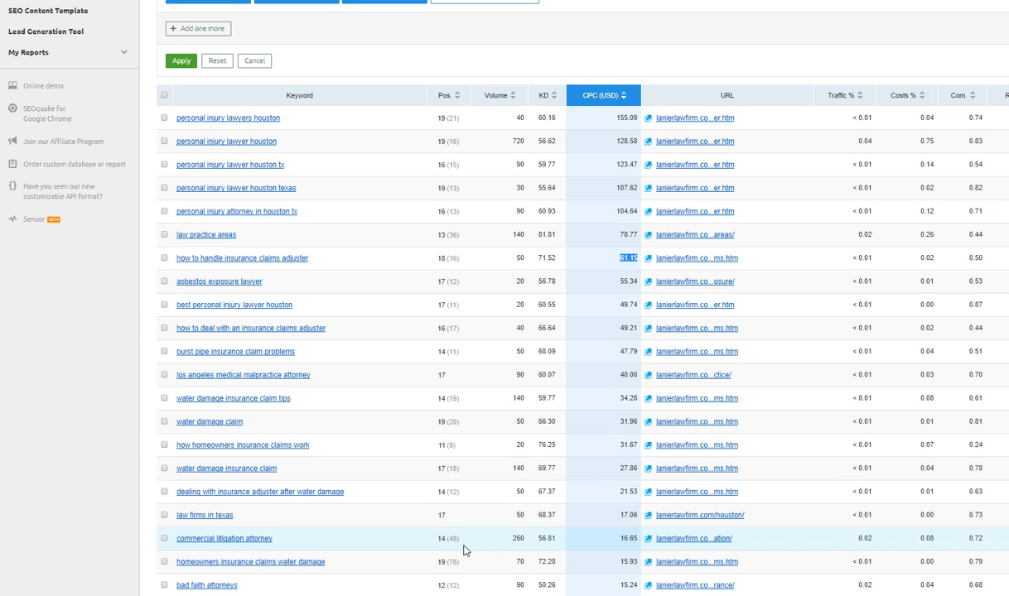